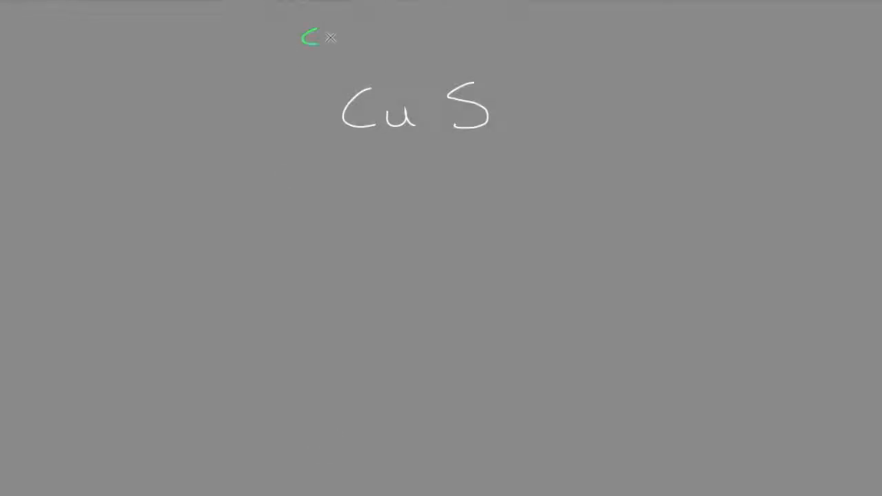
Step: Write 'Copper : +1, +2' above CuS, circle both charges, and begin 'Sulfur : -'
text(opper (+1),)
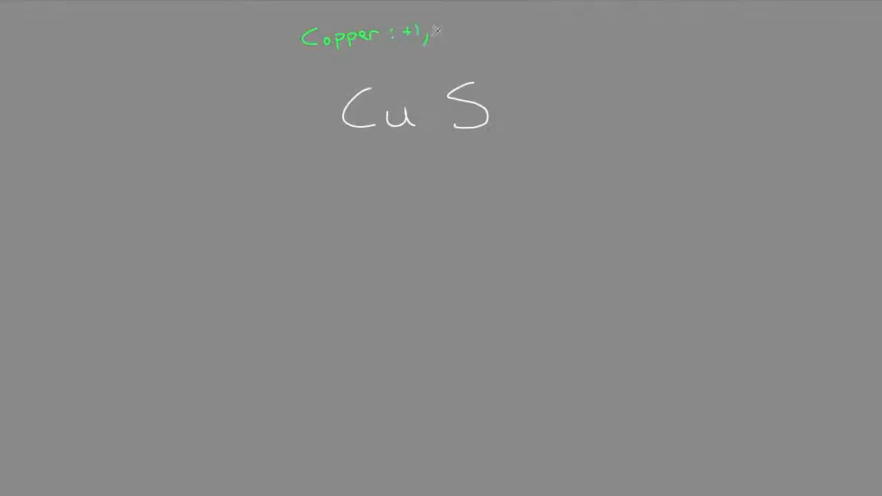
text(+2)
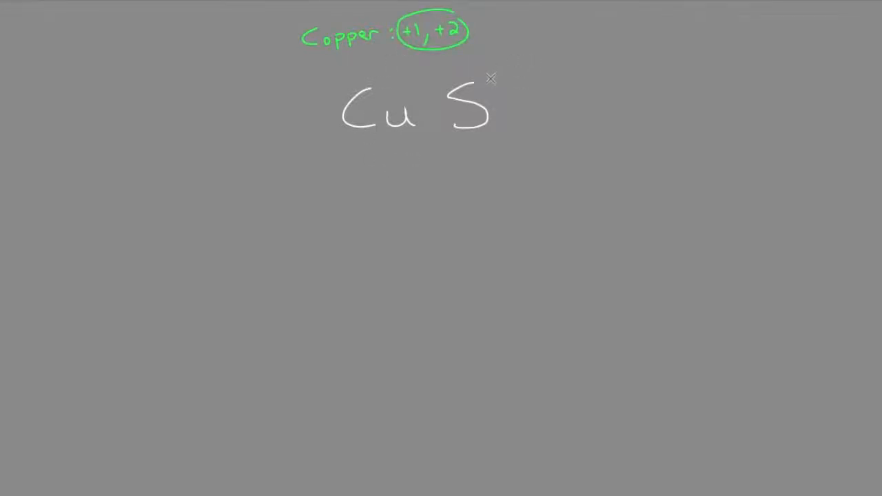
text(Sul)
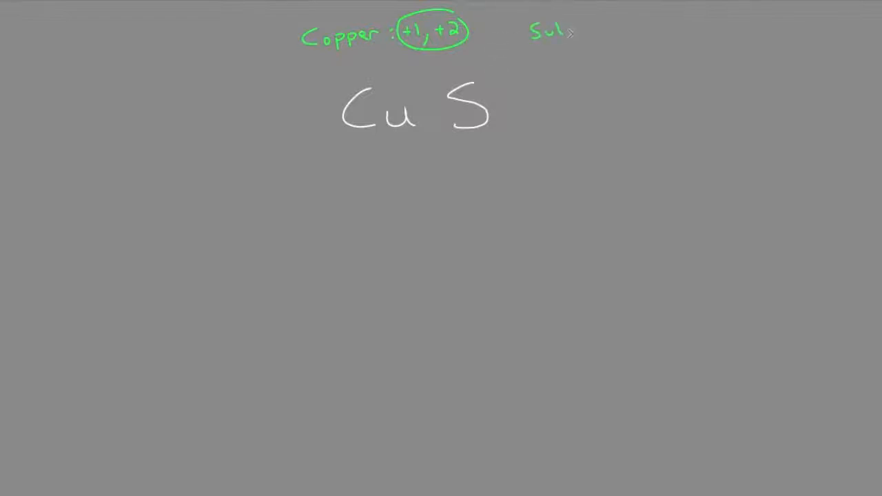
text(fer)
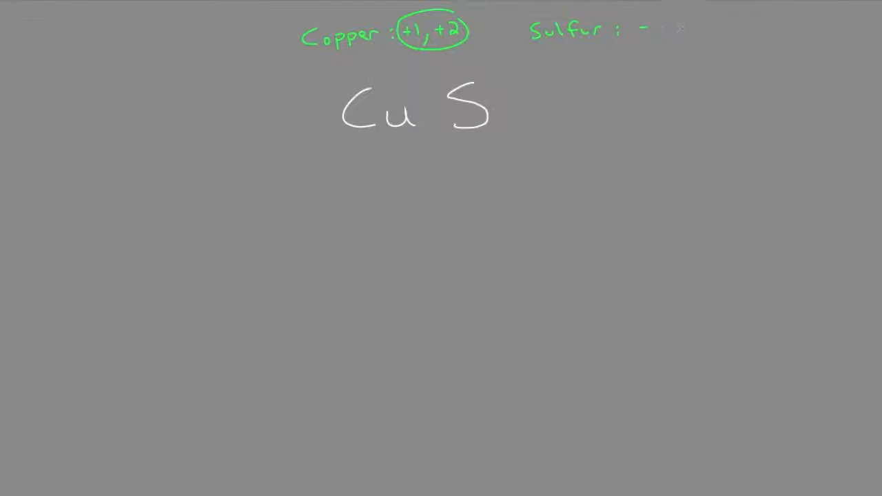
Step: Write '-2' after Sulfur, then add black 2+ above Cu and 2- above S
text(-2)
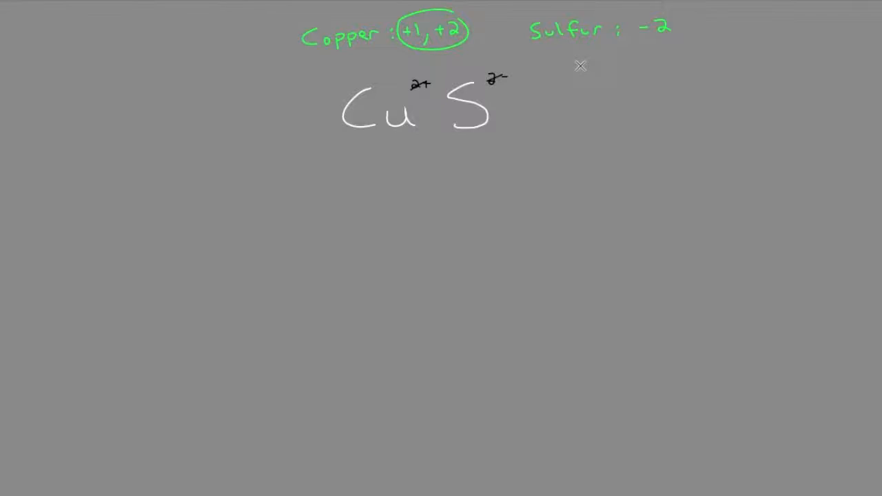
mouse_move(433, 468)
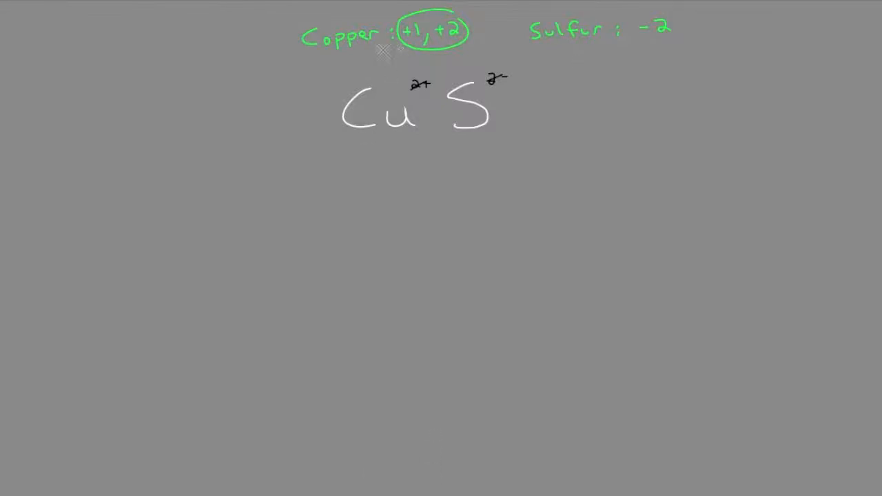
Step: Draw a green arrow from copper's charges to the note 'Multivalent, Use Roman Numerals'
drag(389, 48, 301, 217)
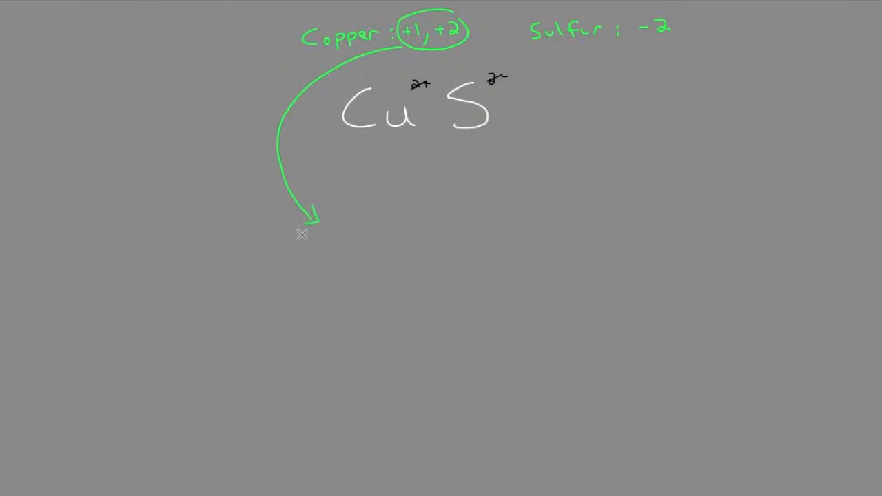
mouse_move(303, 243)
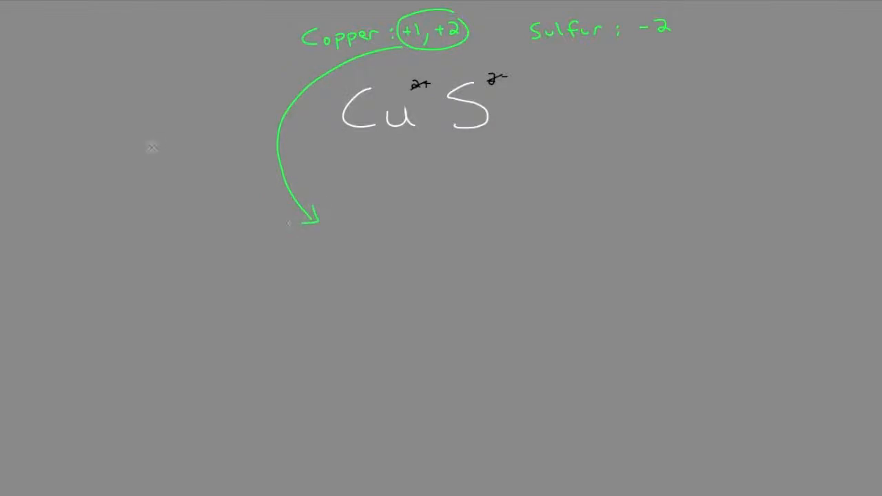
text(Use Roman Numerals)
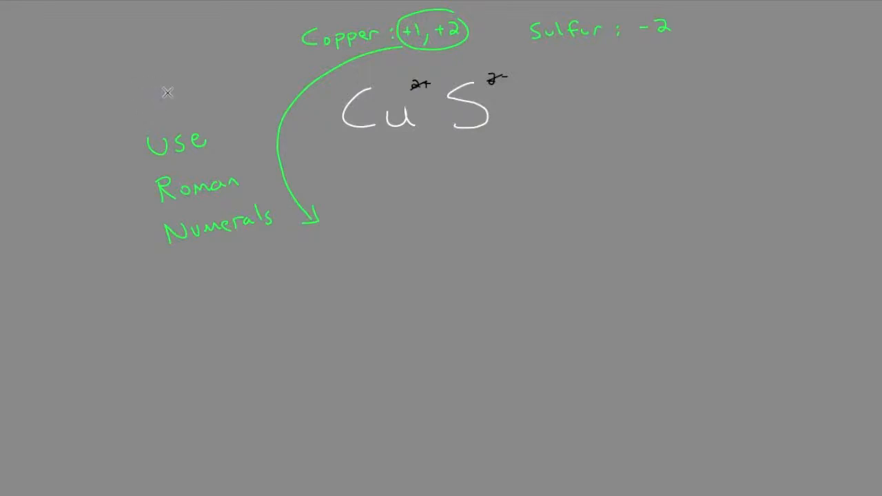
text(Multivalent,)
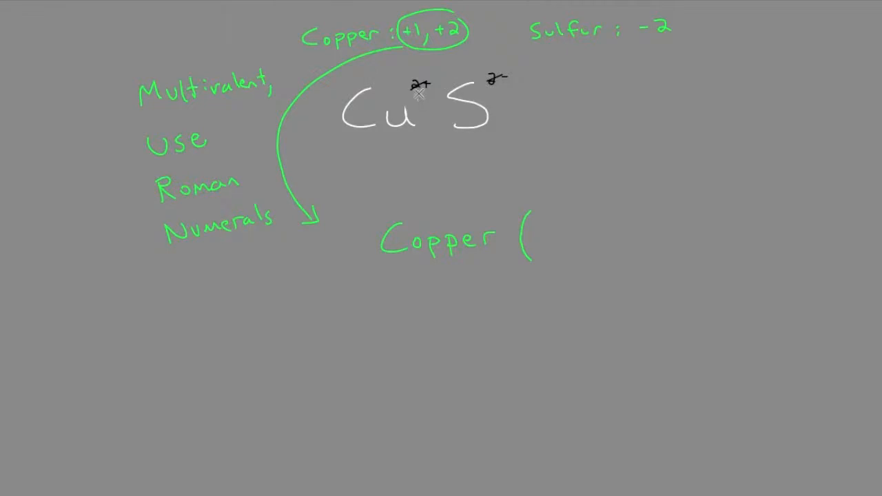
Step: Write 'Copper (II)' below CuS, circling copper's +2 charge again
drag(410, 88, 434, 87)
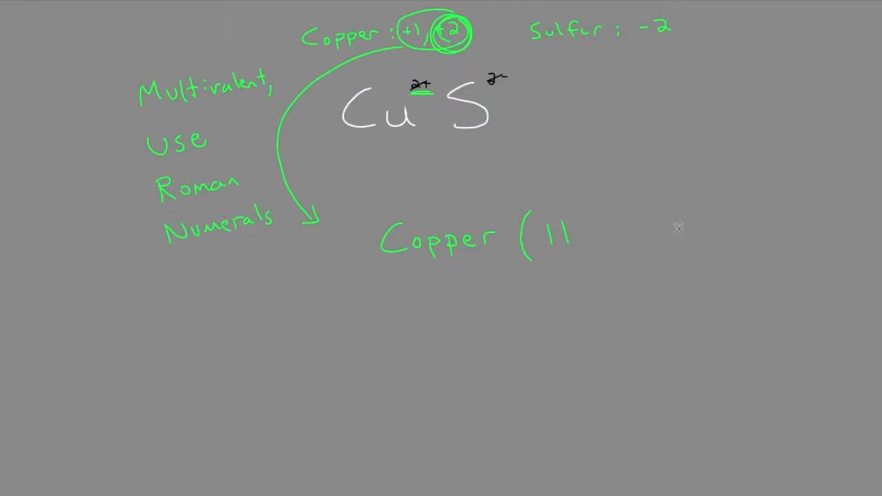
drag(579, 210, 583, 262)
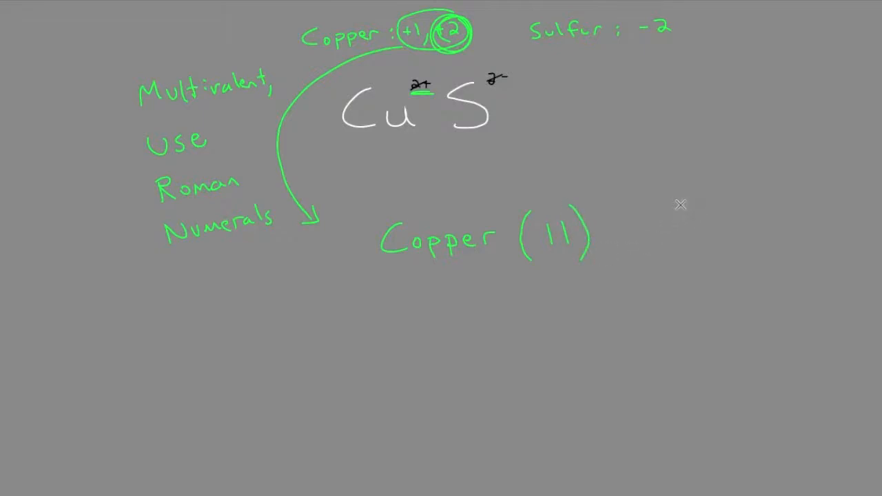
mouse_move(701, 251)
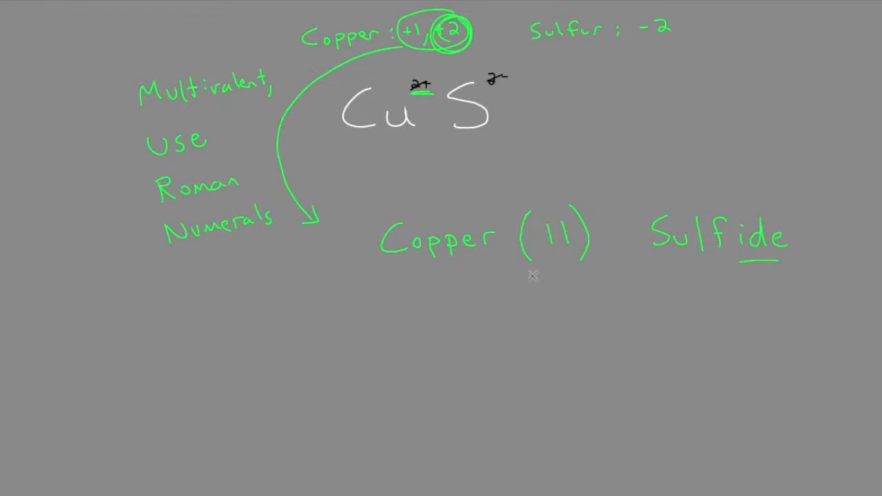
Step: Add 'Sulfide' after Copper (II), underlining its 'ide' ending and '(II)'
drag(522, 278, 589, 278)
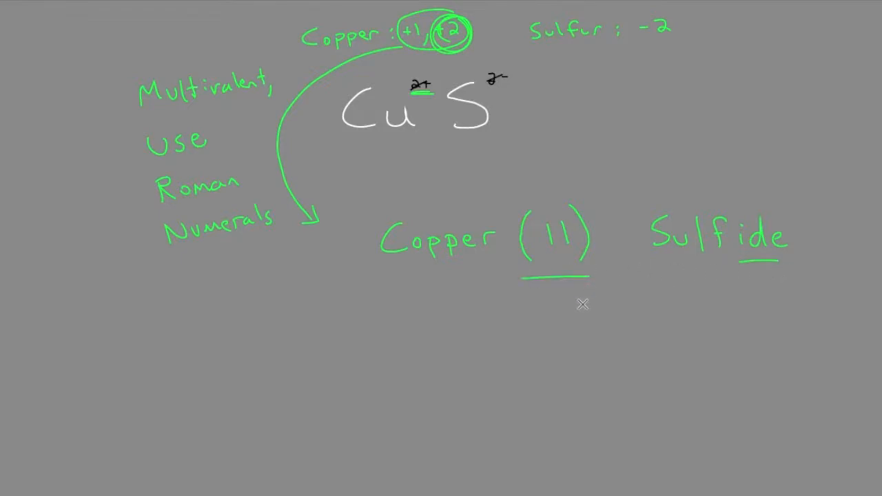